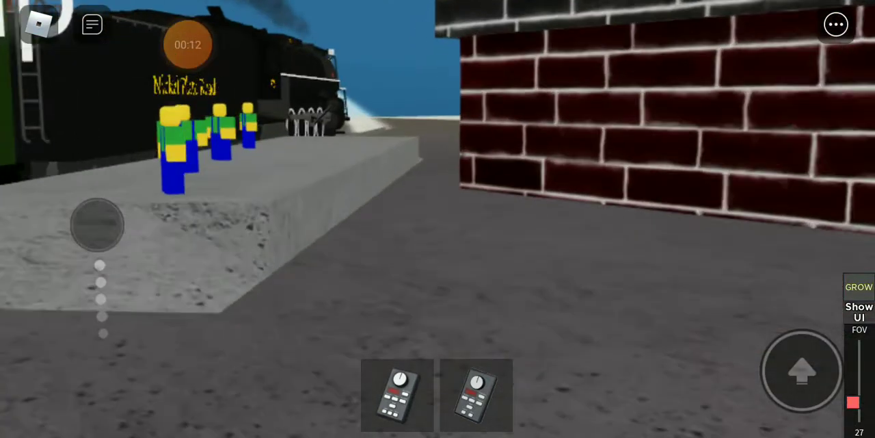
# Drive locomotive 0765, walk indoors, and show the money, deliveries and 11/18 cars panel.
pyautogui.click(396, 394)
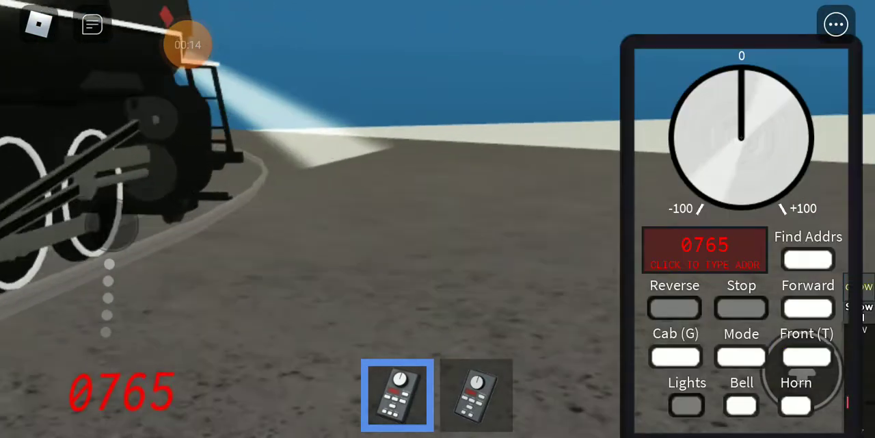
pyautogui.click(477, 394)
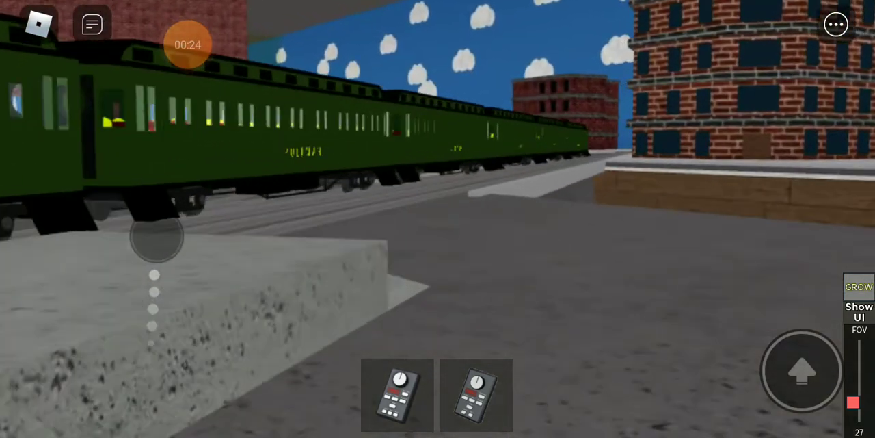
pyautogui.click(476, 394)
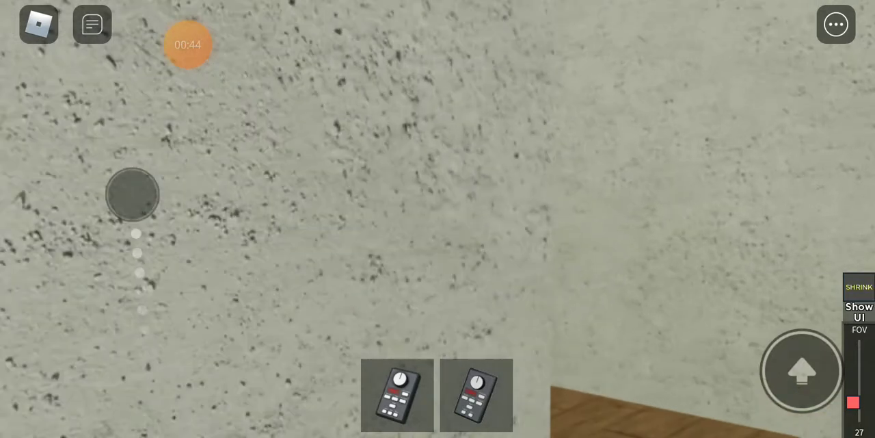
pyautogui.click(476, 394)
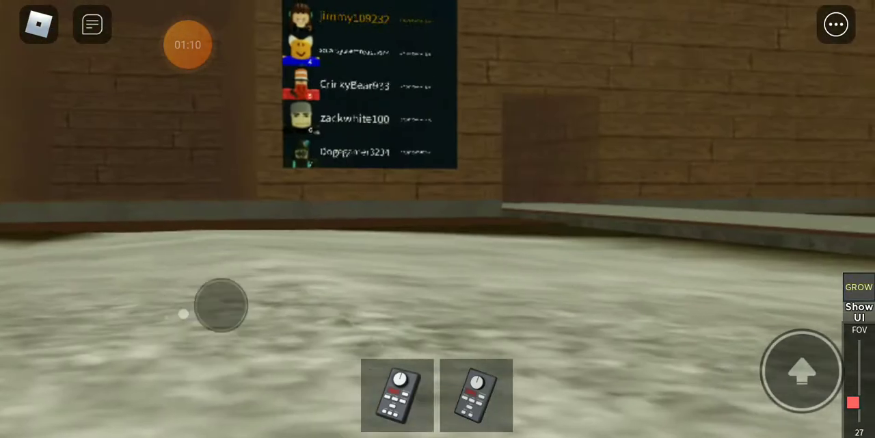
pyautogui.click(859, 311)
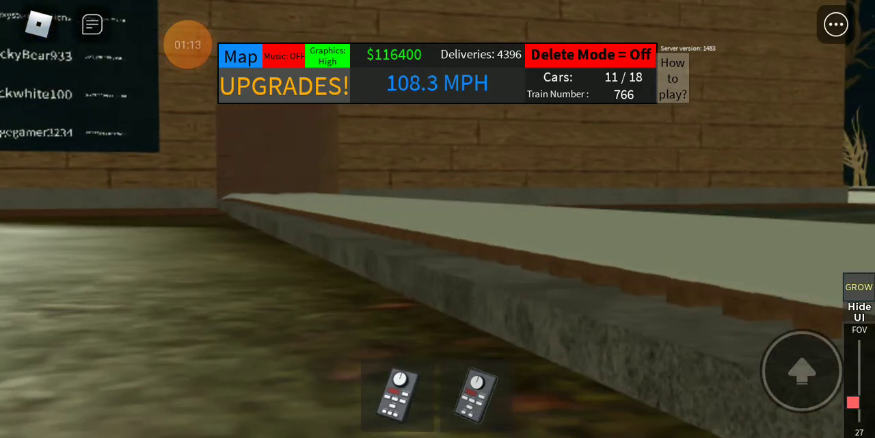
# Hide the status panel and walk out to green train 766 by the 150-delivery gate.
pyautogui.click(477, 395)
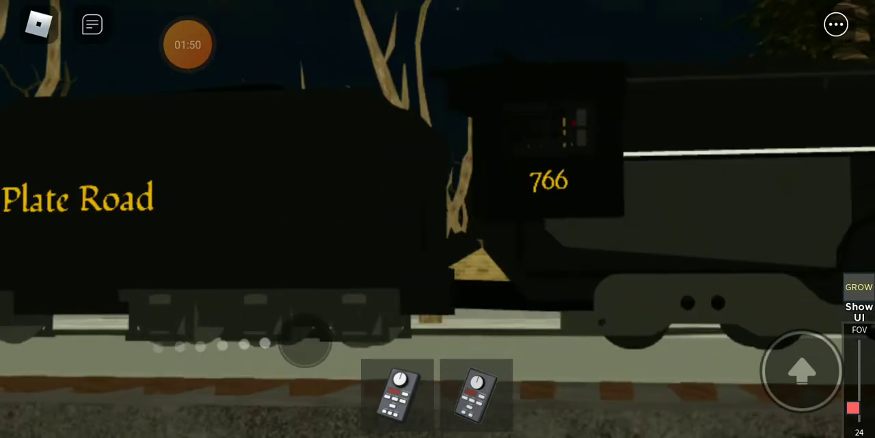
pyautogui.click(476, 394)
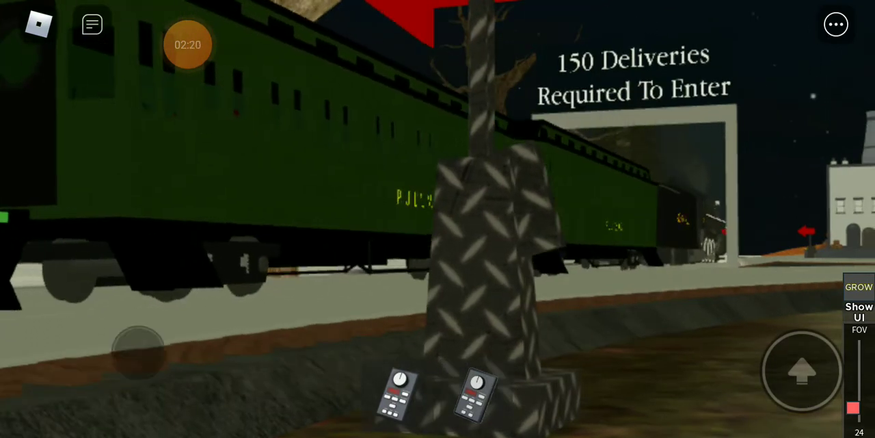
# Walk along train 766, show the status panel, and turn Delete Mode on.
pyautogui.click(476, 395)
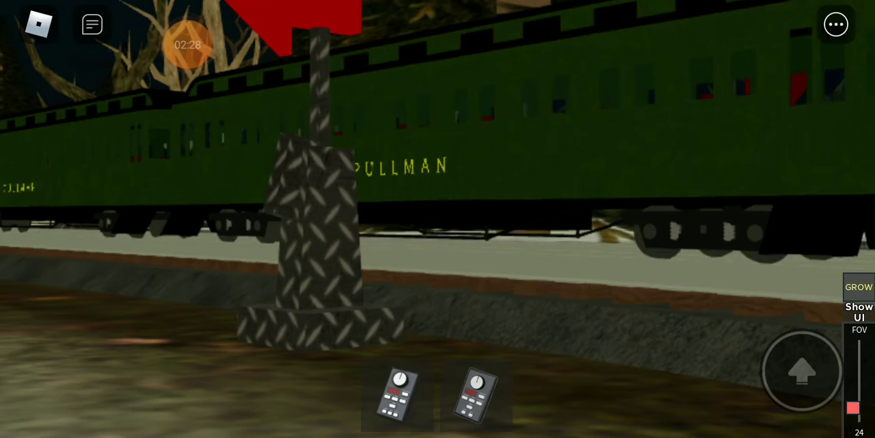
pyautogui.click(476, 395)
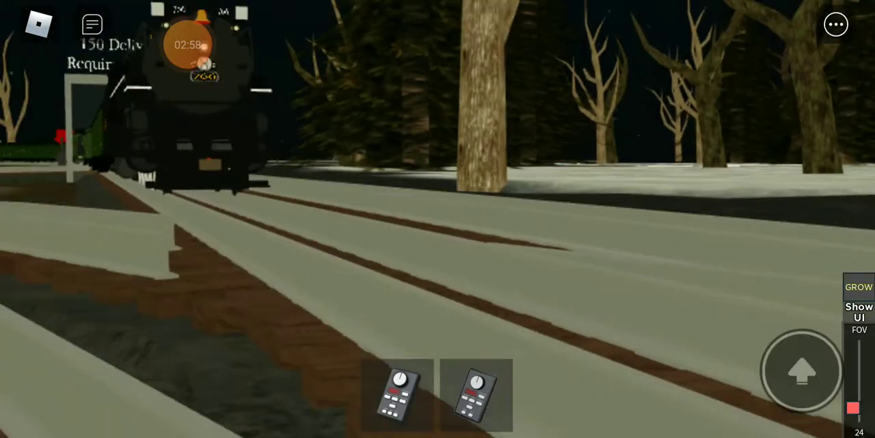
pyautogui.click(476, 394)
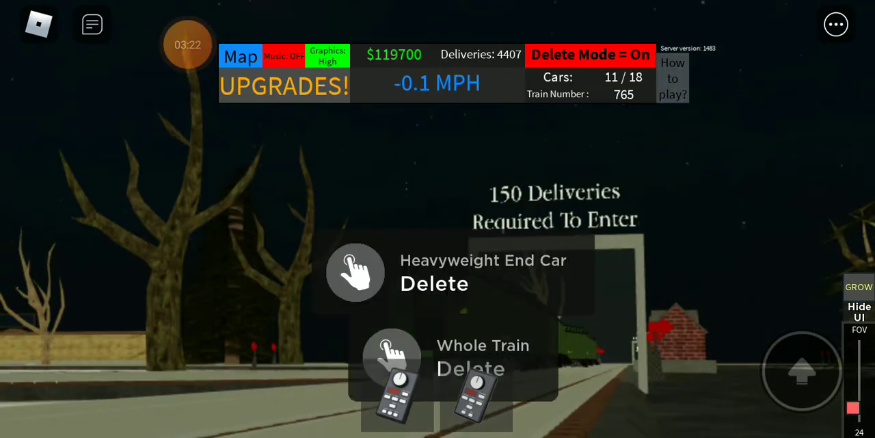
# Delete the Heavyweight End Car and remaining cars to 0/18, then open locomotive 0766's deluxe throttle.
pyautogui.click(355, 272)
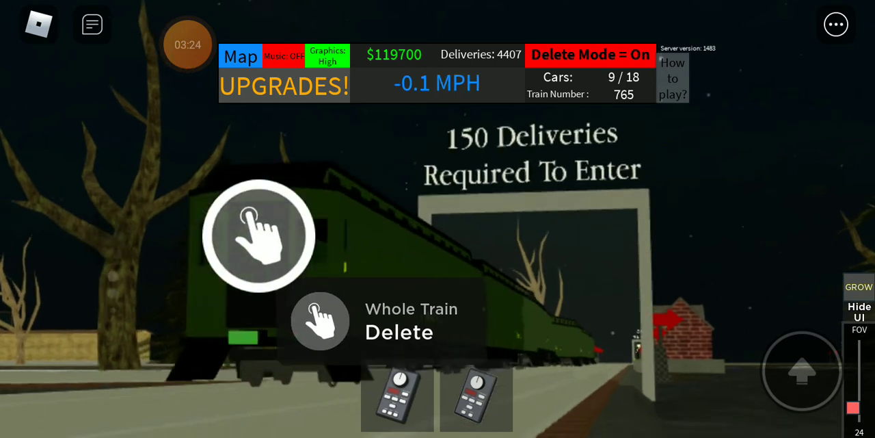
pyautogui.click(320, 321)
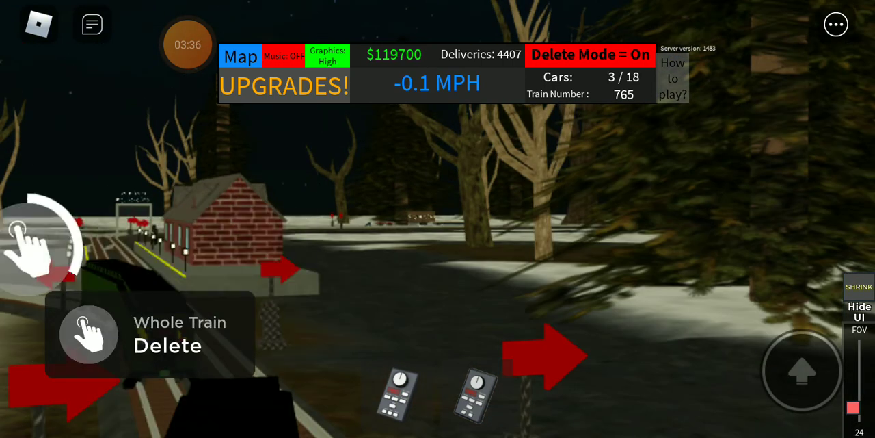
pyautogui.click(87, 334)
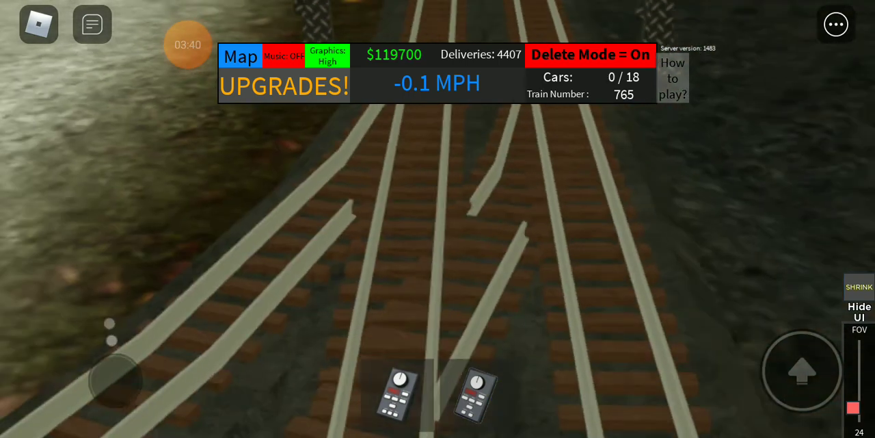
pyautogui.click(475, 394)
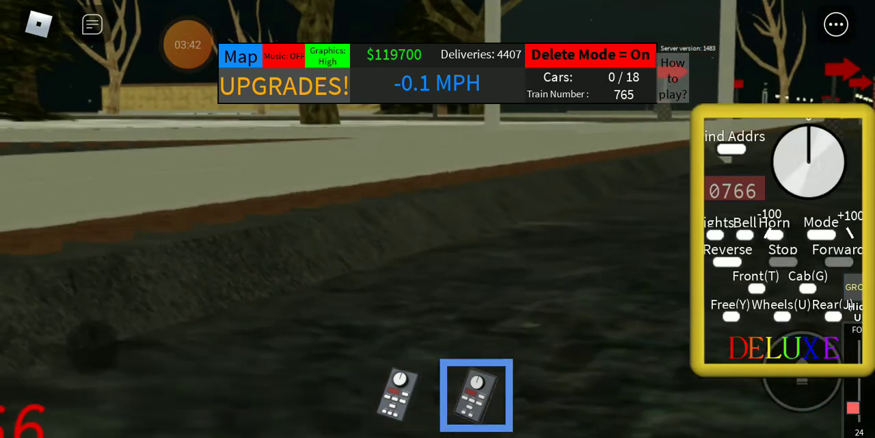